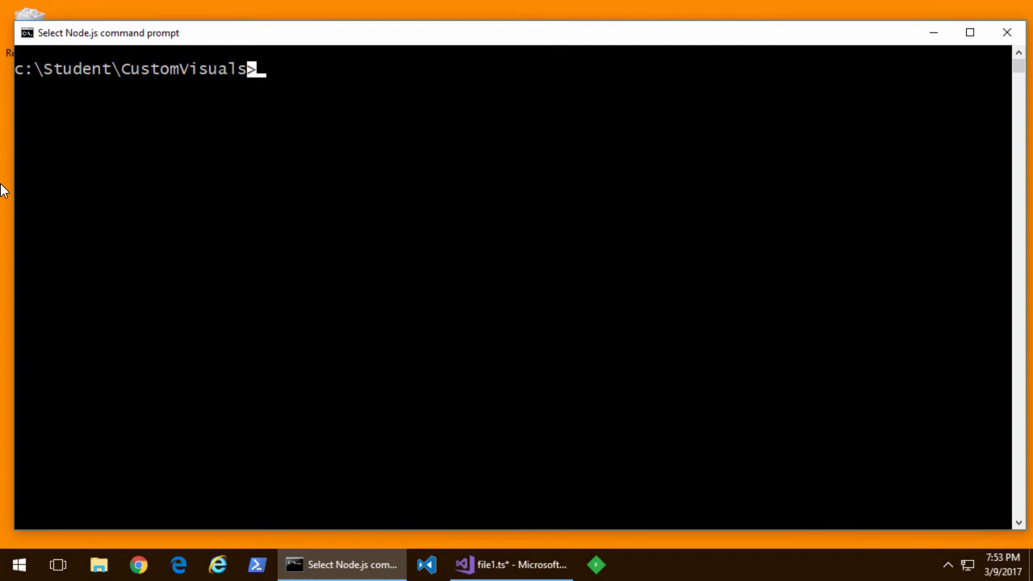
- Run pbiviz new d3joy, enter the folder and launch code . on it
type("pbiviz")
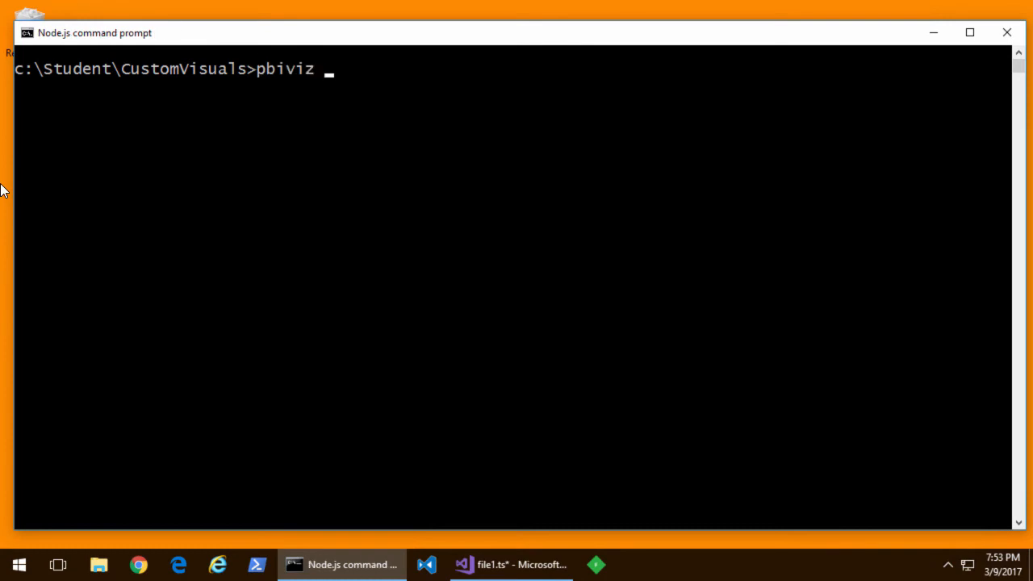
type("new d3joy")
type("cd d3joy")
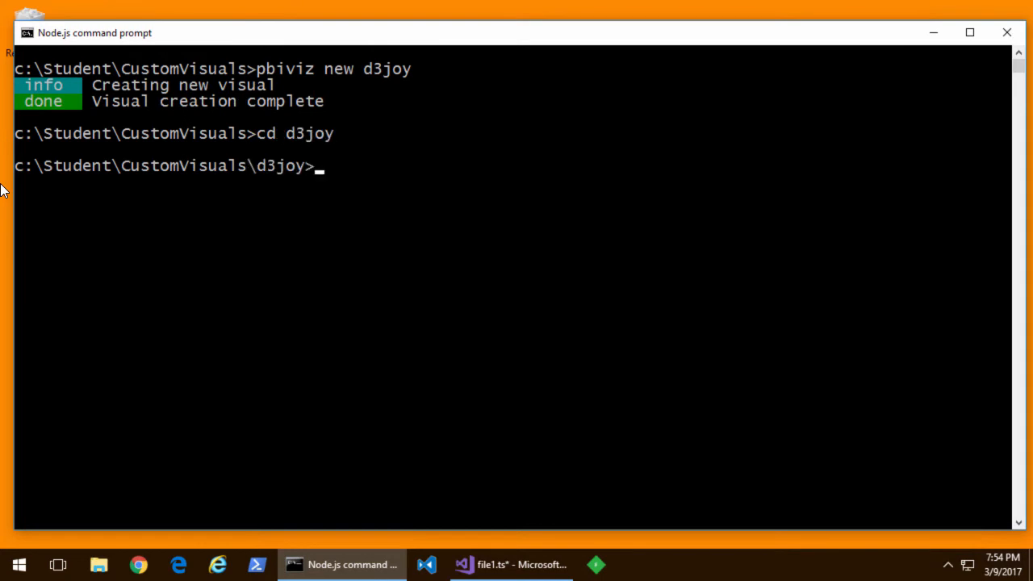
type("code .")
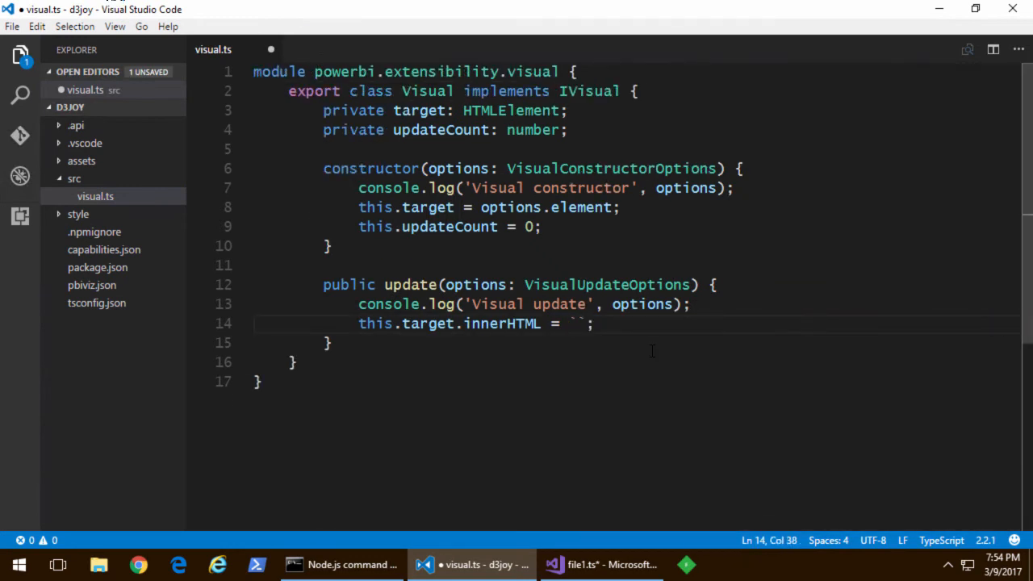
- Set this.target.innerHTML in update() to "D3 is on it's way.."
type("D3 is o")
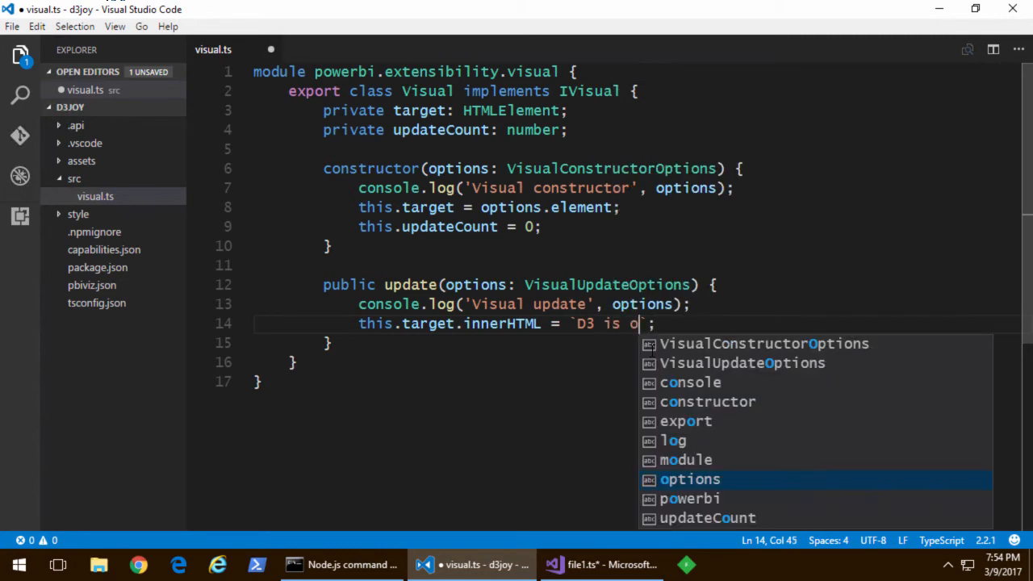
type("n it's way..")
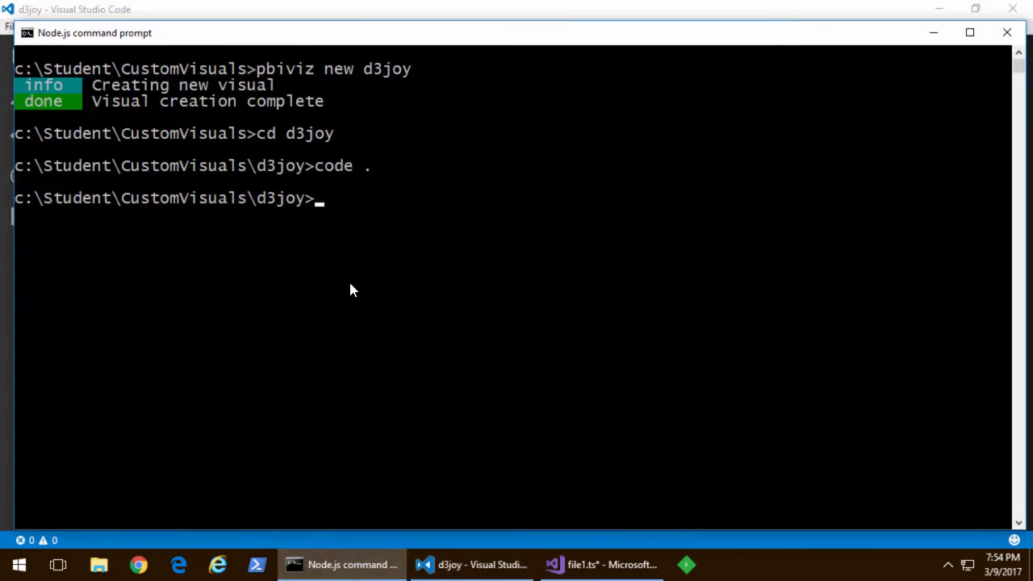
- Run pbiviz start to build d3joy and serve it on port 8080
type("pbi")
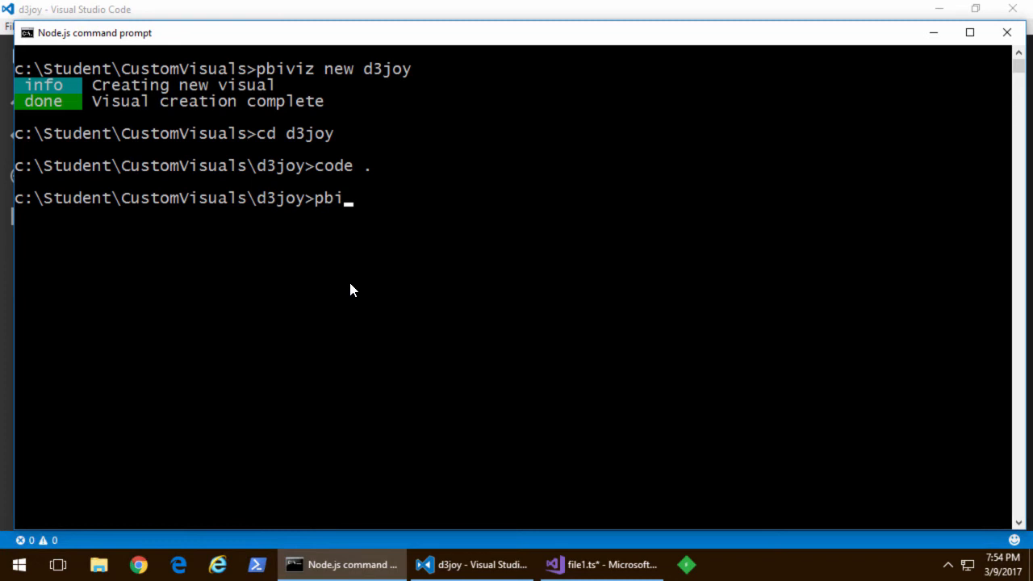
type("viz start")
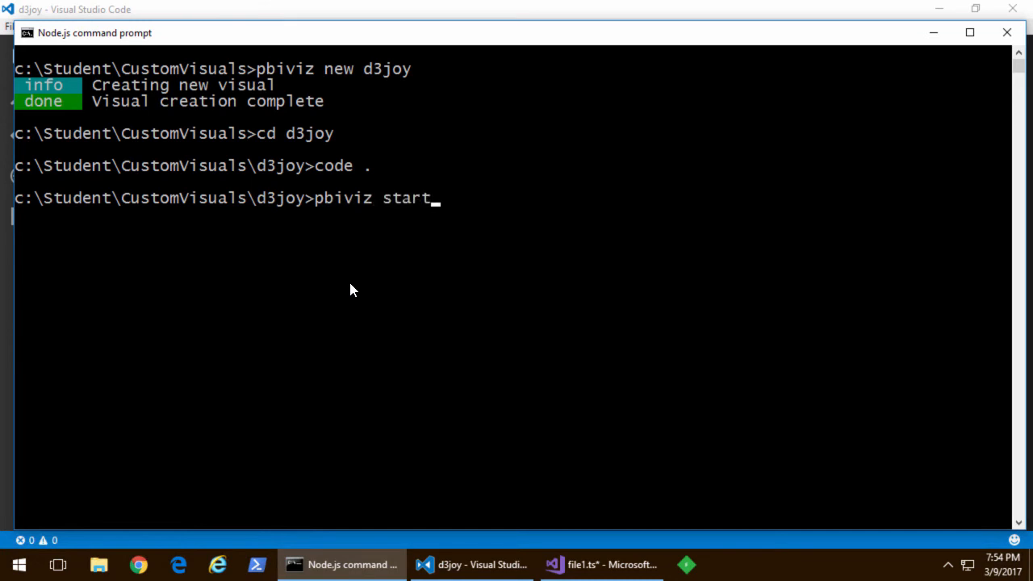
key("enter")
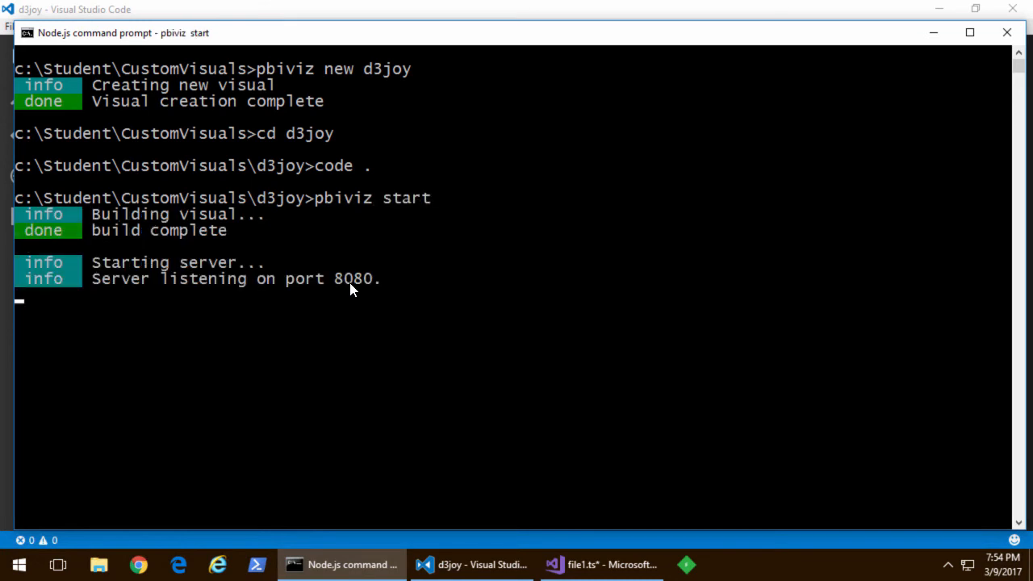
left_click(137, 565)
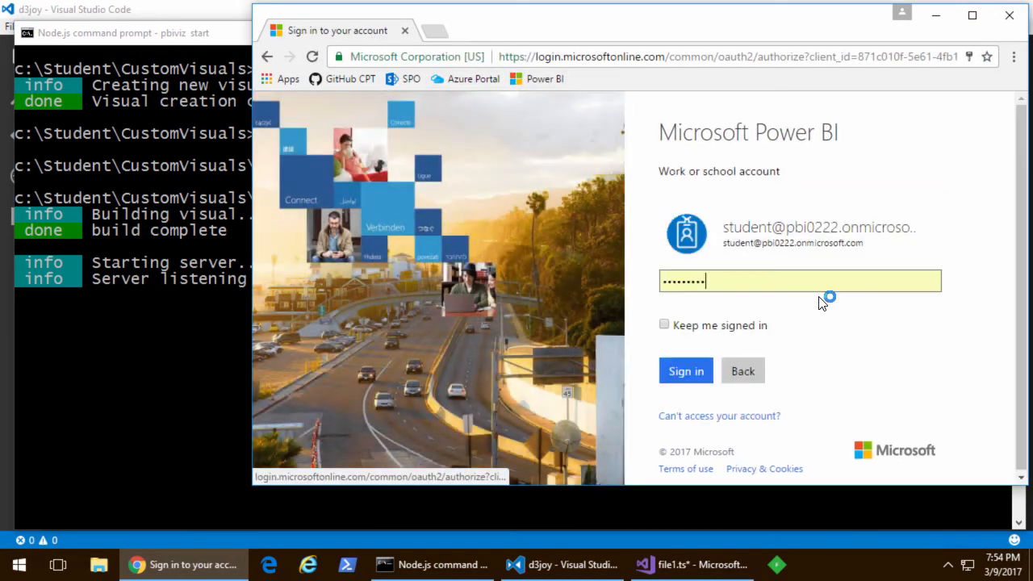
- Sign in to Power BI and open the Dev Report from My Workspace
left_click(685, 369)
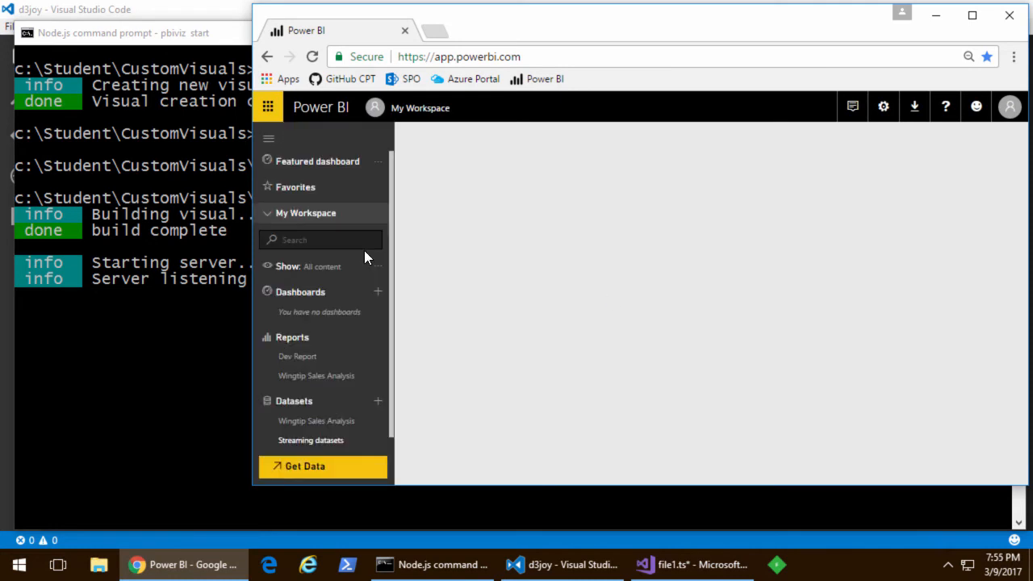
left_click(297, 357)
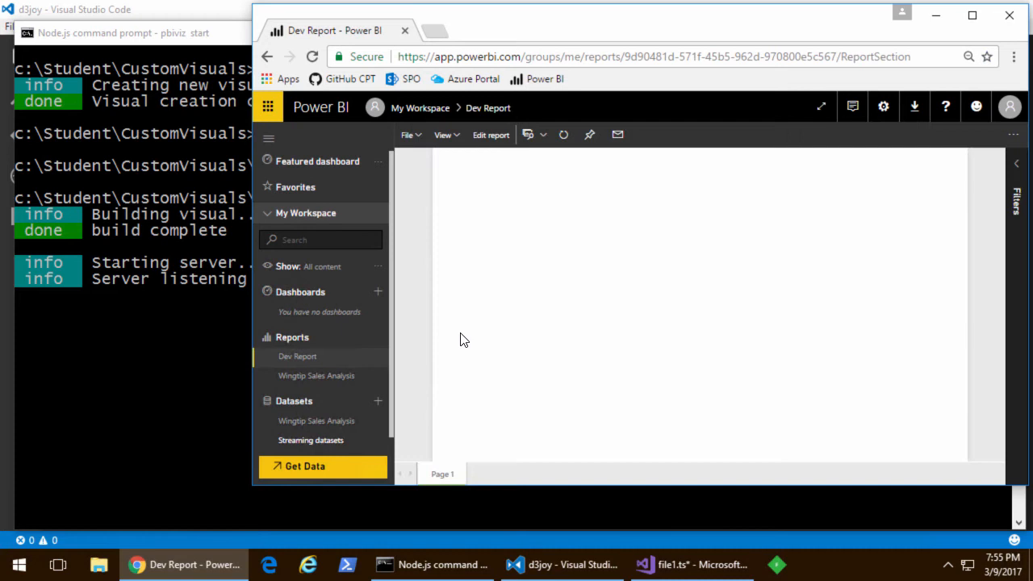
left_click(442, 136)
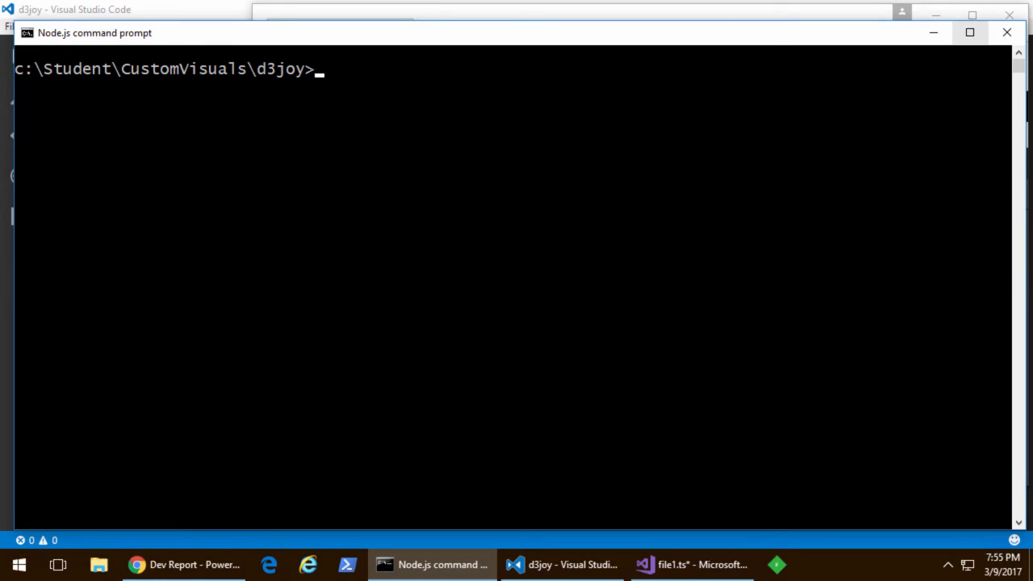
- Run npm install d3@3 --save and view package.json in the editor
type("npm install d3@3 --save")
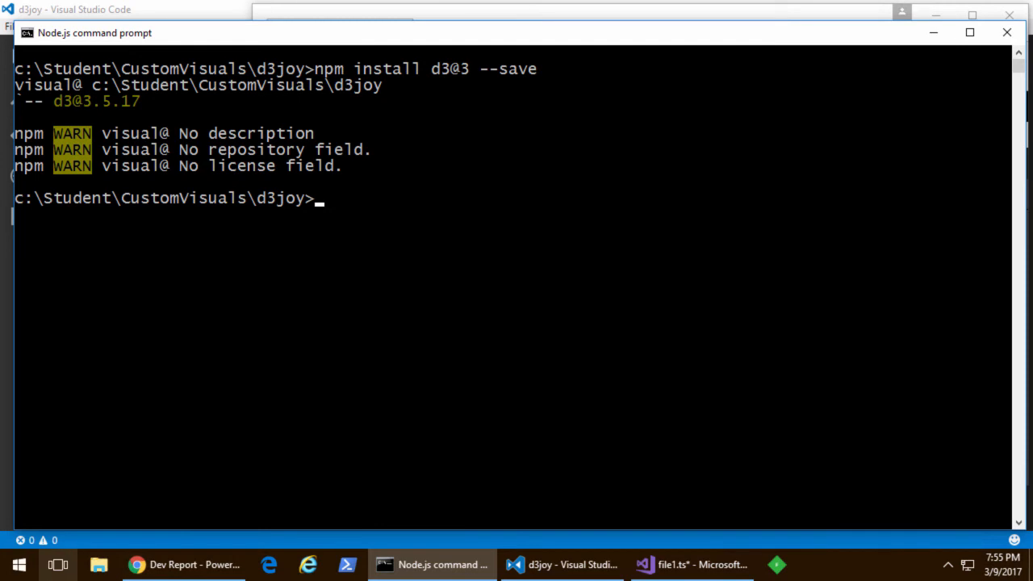
left_click(561, 564)
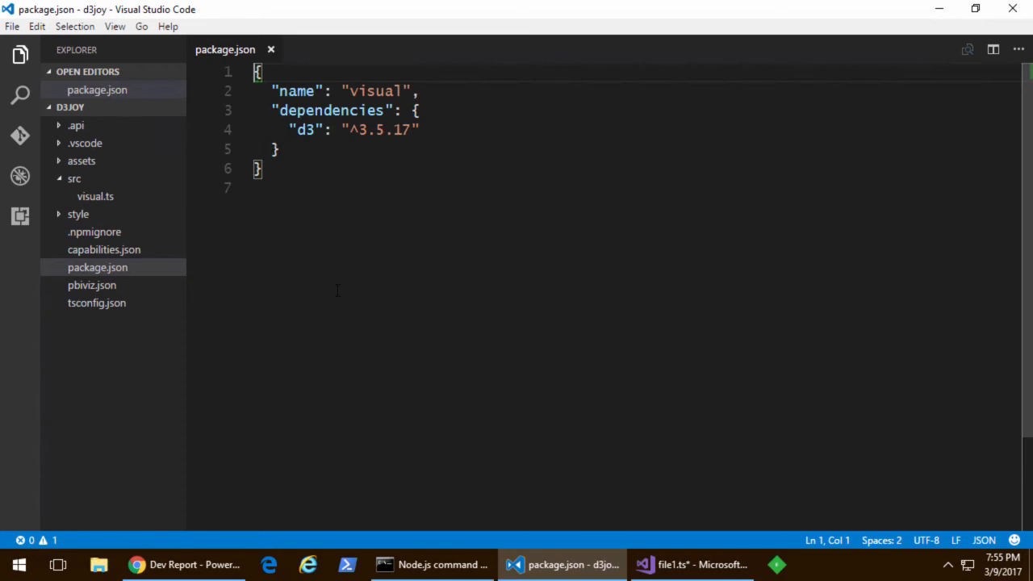
- Add node_modules/d3/d3.js to externalJS in pbiviz.json and return to the prompt
left_click(97, 284)
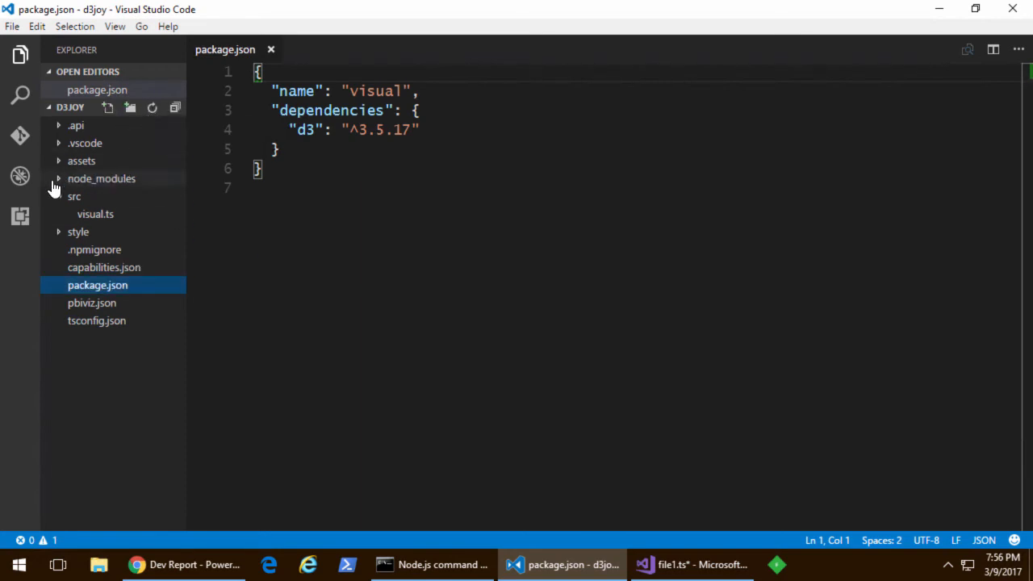
left_click(101, 178)
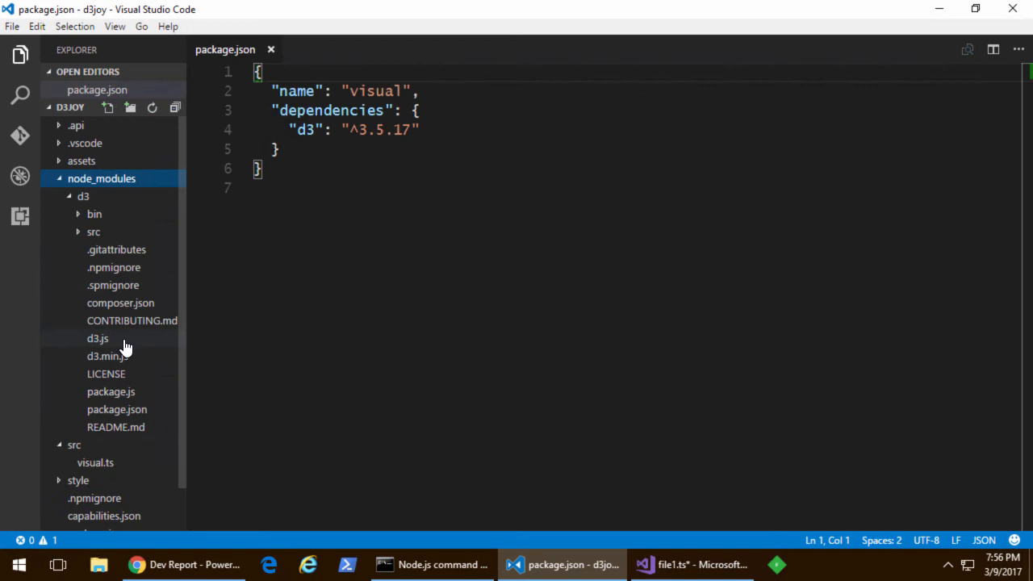
left_click(96, 339)
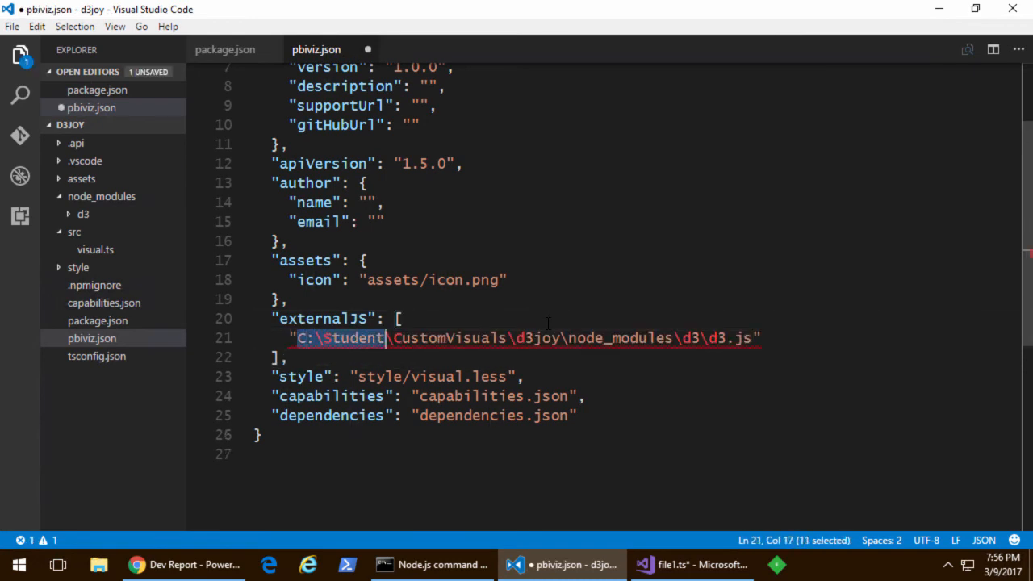
type("node_modules/d3/d3.js\"")
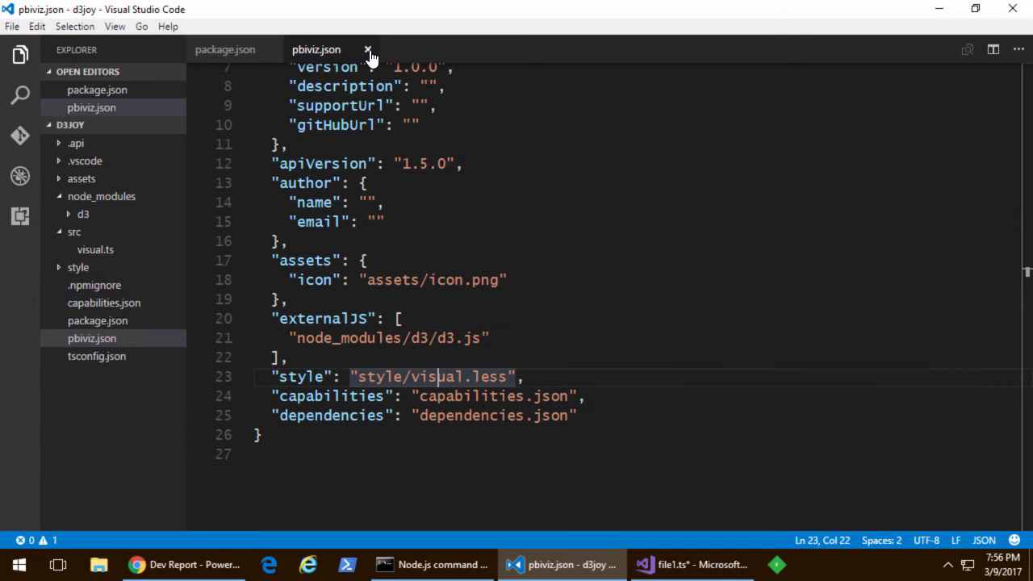
left_click(368, 49)
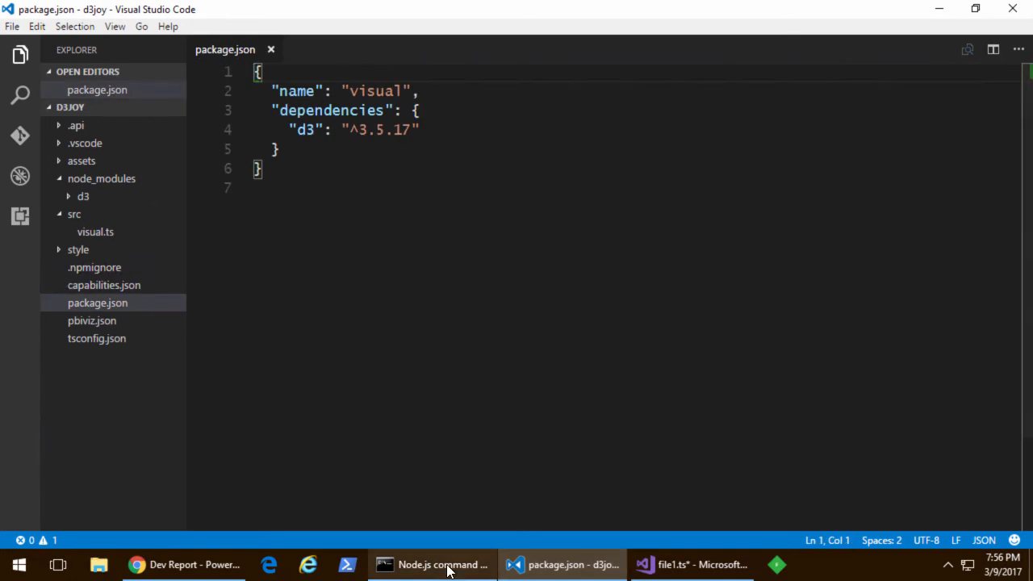
left_click(433, 565)
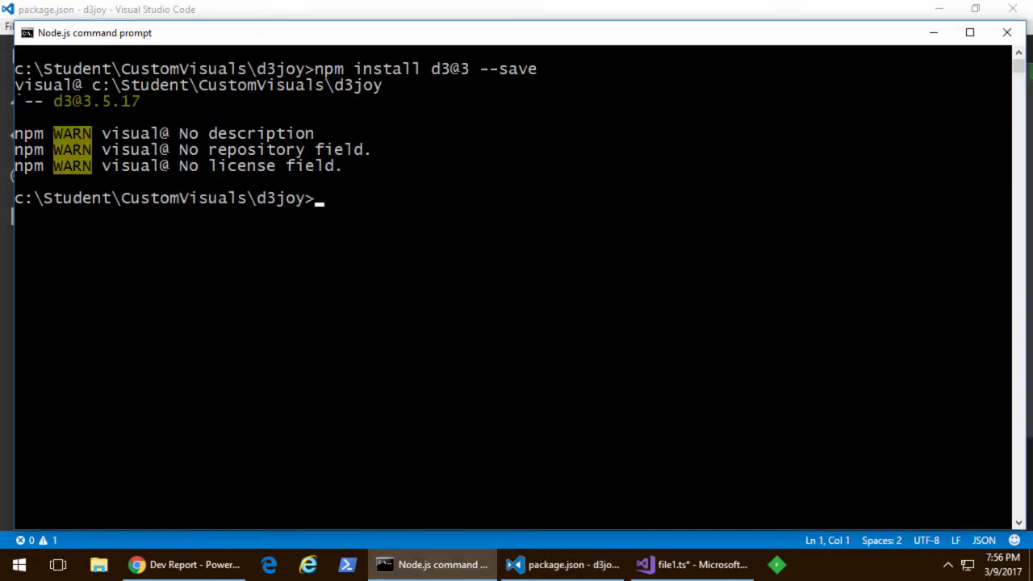
type("npm install @types/d3@3 --save")
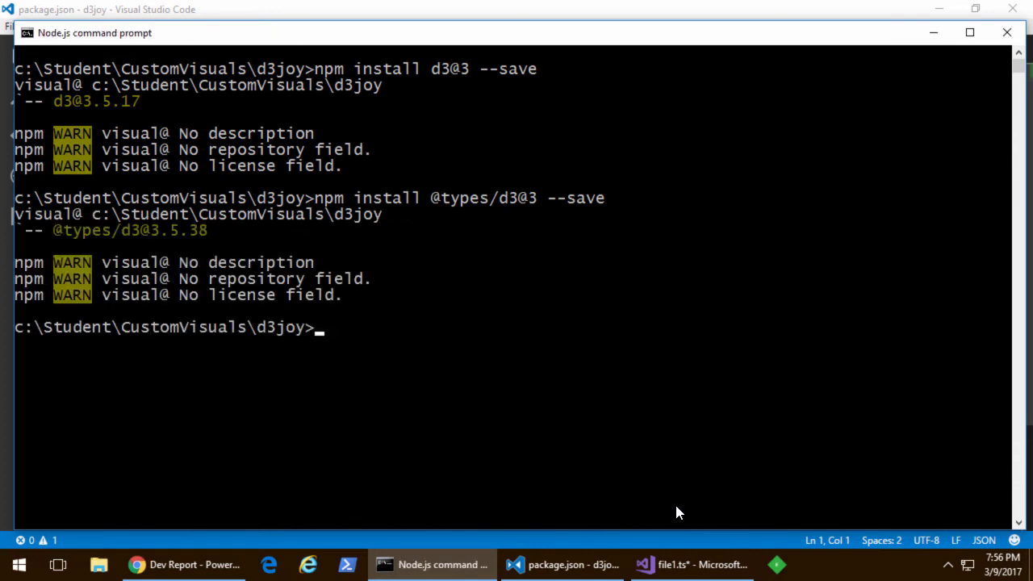
left_click(561, 565)
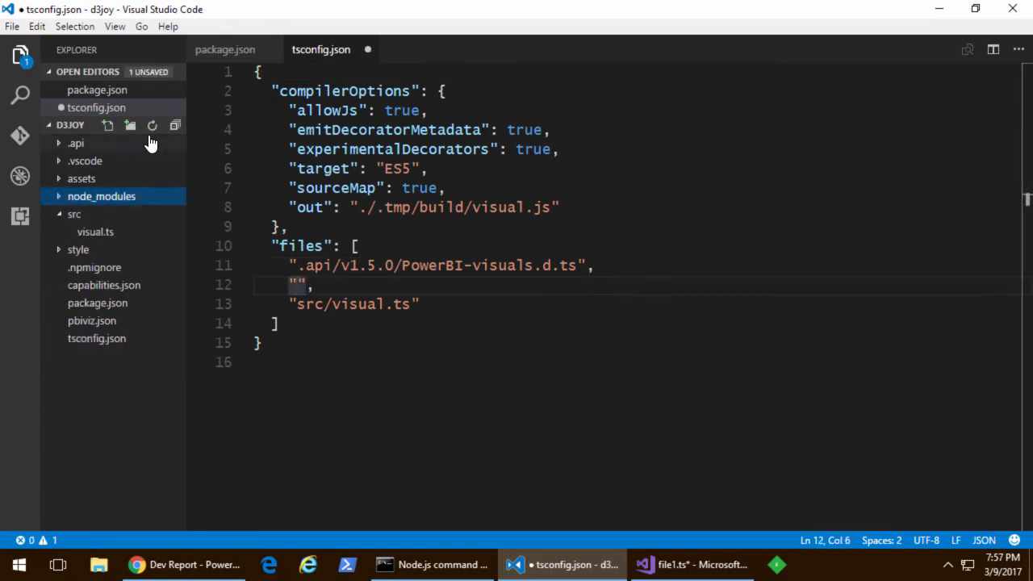
left_click(101, 196)
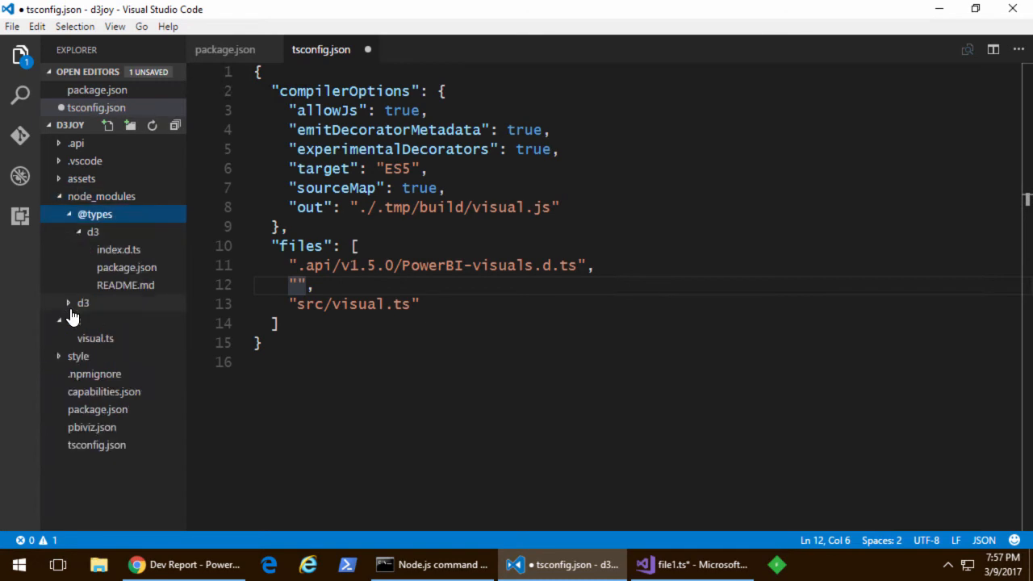
right_click(119, 249)
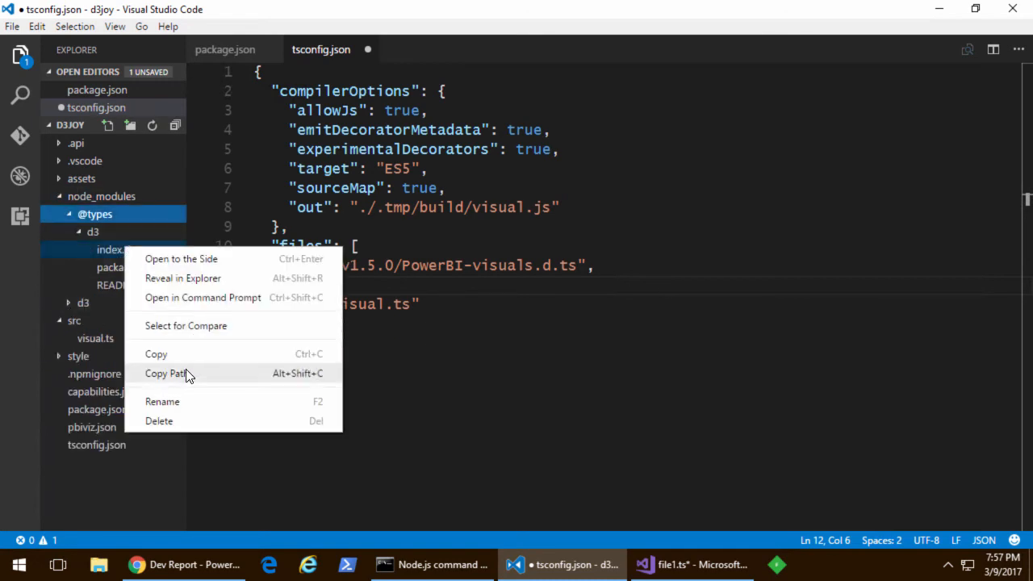
left_click(168, 373)
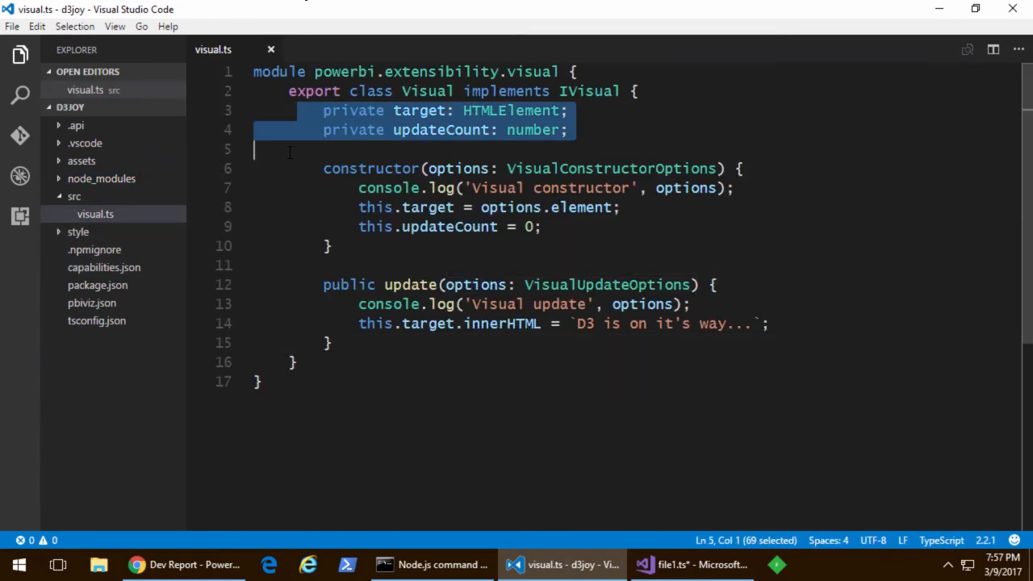
- Replace sample members with svgRoot, ellipse, text, padding fields and a constructor appending the SVG via d3.select
key("Delete")
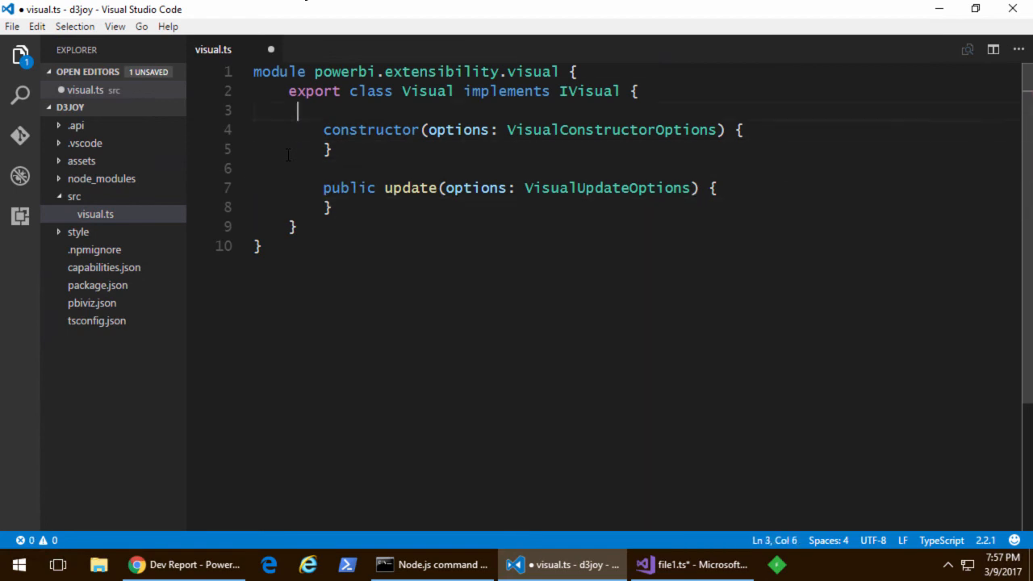
key("Enter")
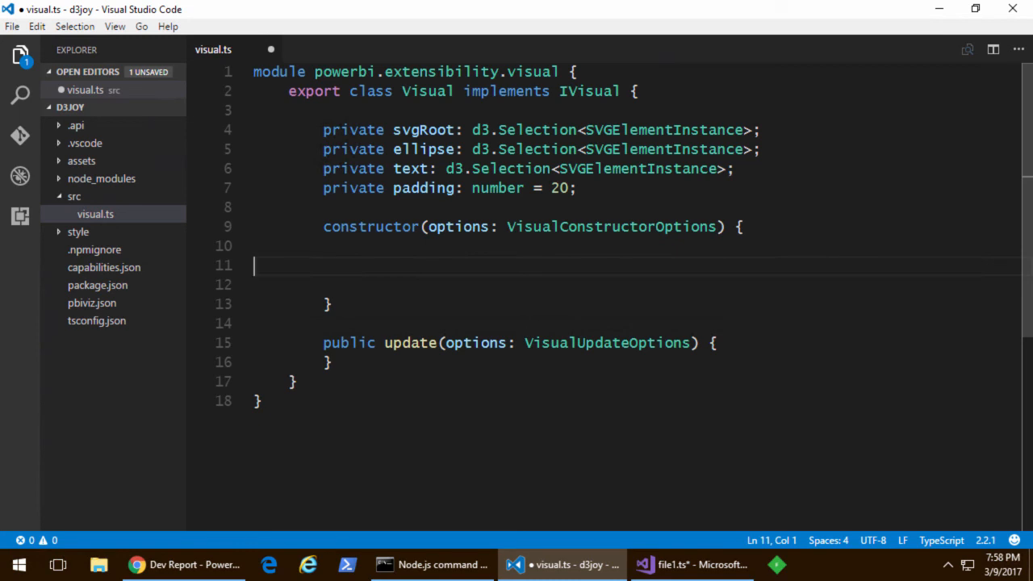
type("this.svgRoot = d3.select(options.element).append(\"svg\");")
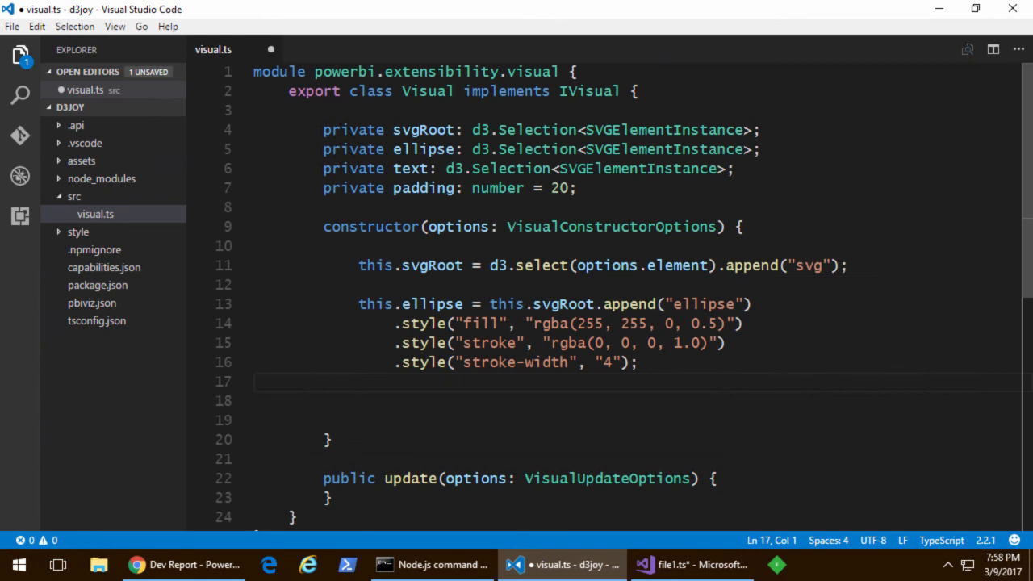
mouse_move(262, 393)
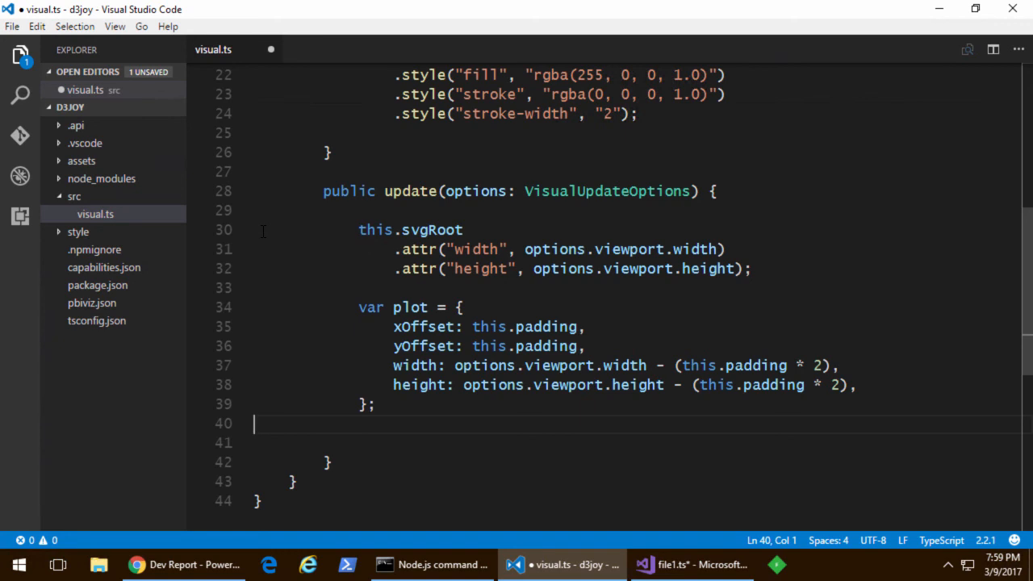
- In update(), size svgRoot and set ellipse cx/cy/rx/ry and text position and font size with d3.min
key("Enter")
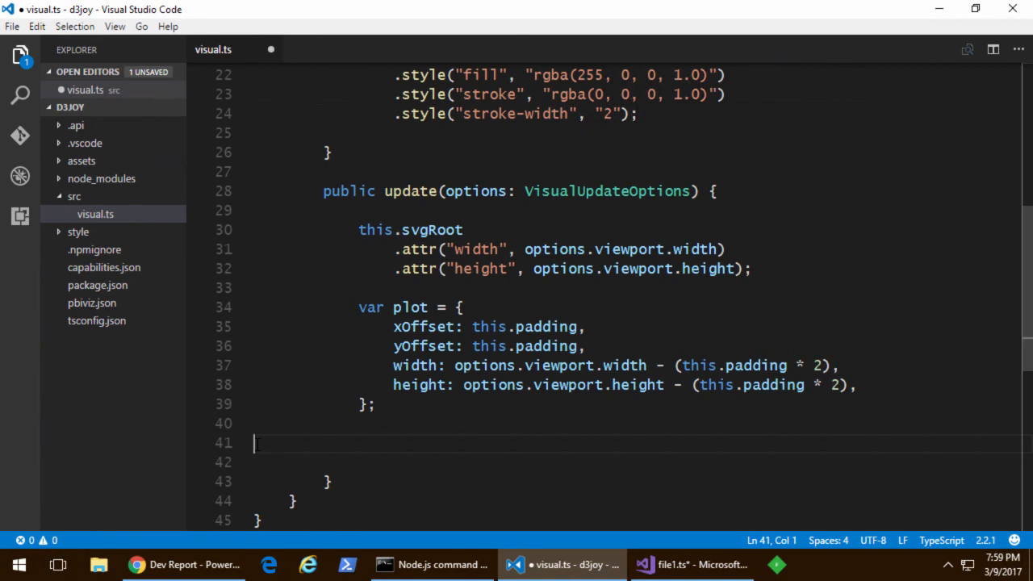
type("this.ellipse")
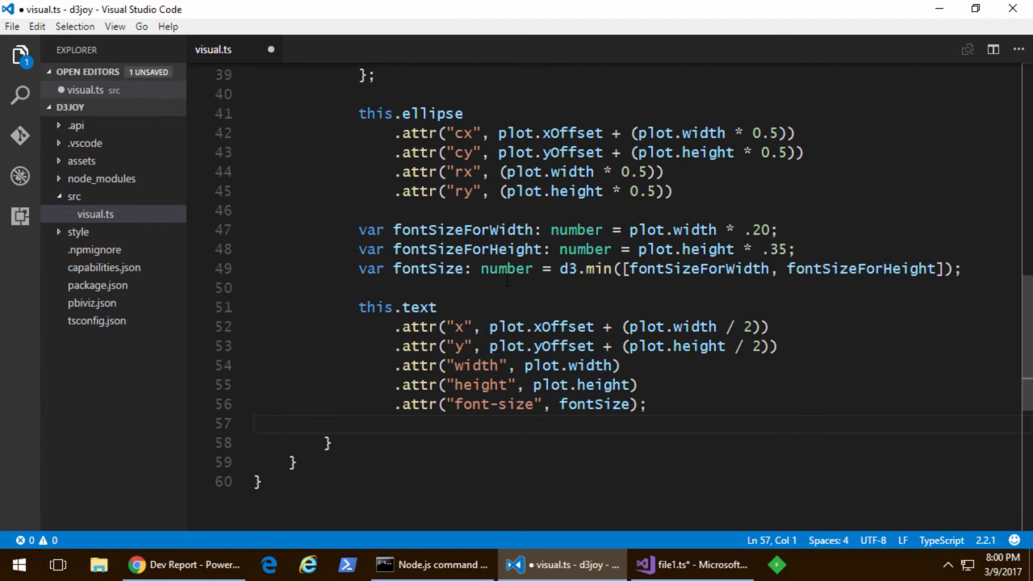
- Run pbiviz start to rebuild d3joy and serve it on port 8080, then switch to the Dev Report
left_click(431, 564)
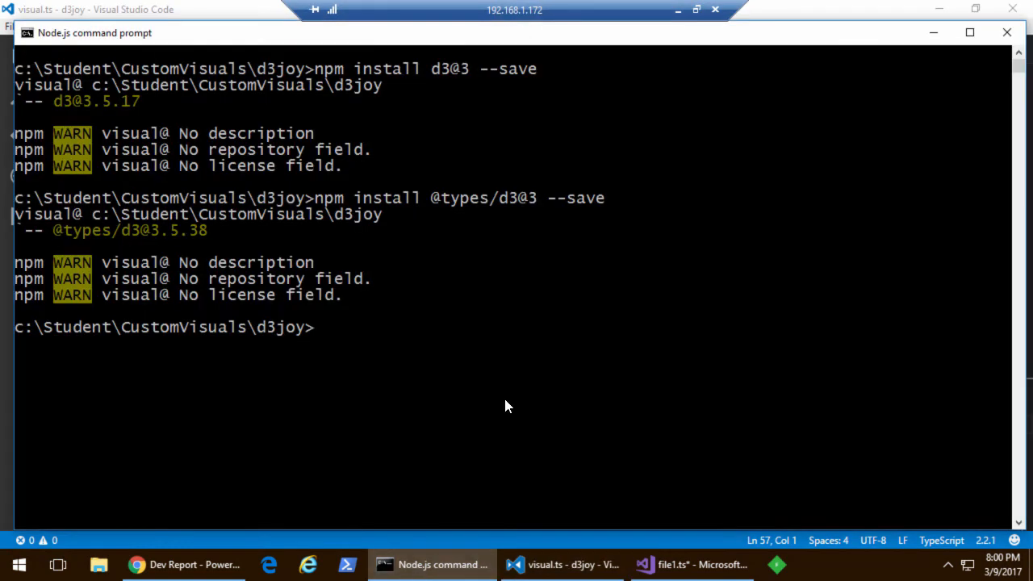
type("y")
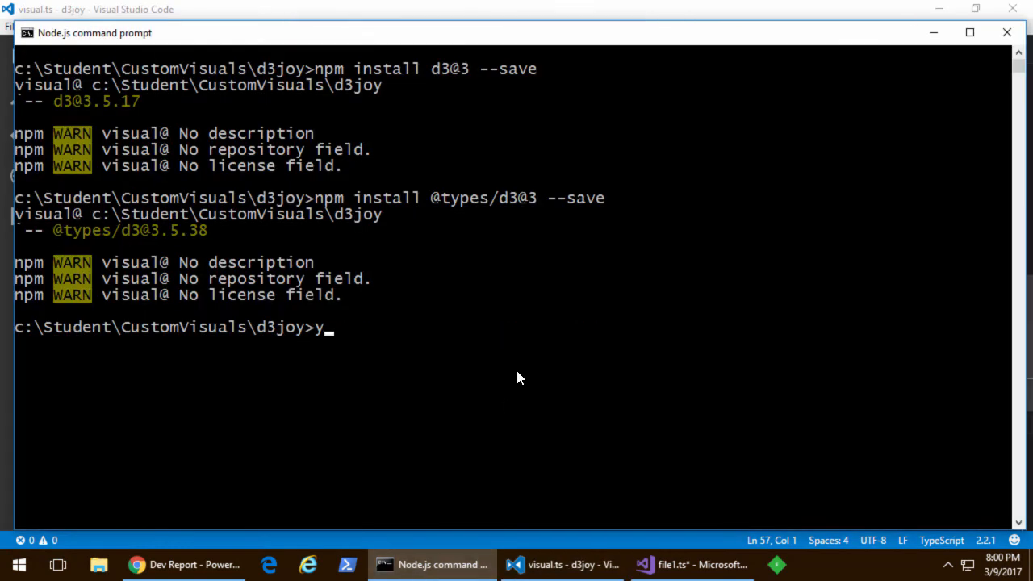
type("pbiviz start")
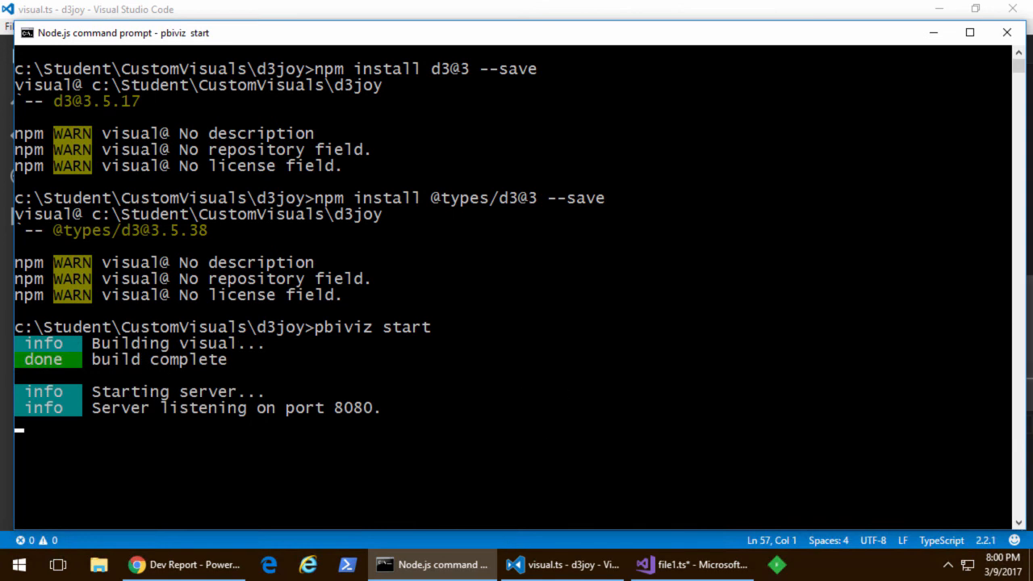
left_click(184, 564)
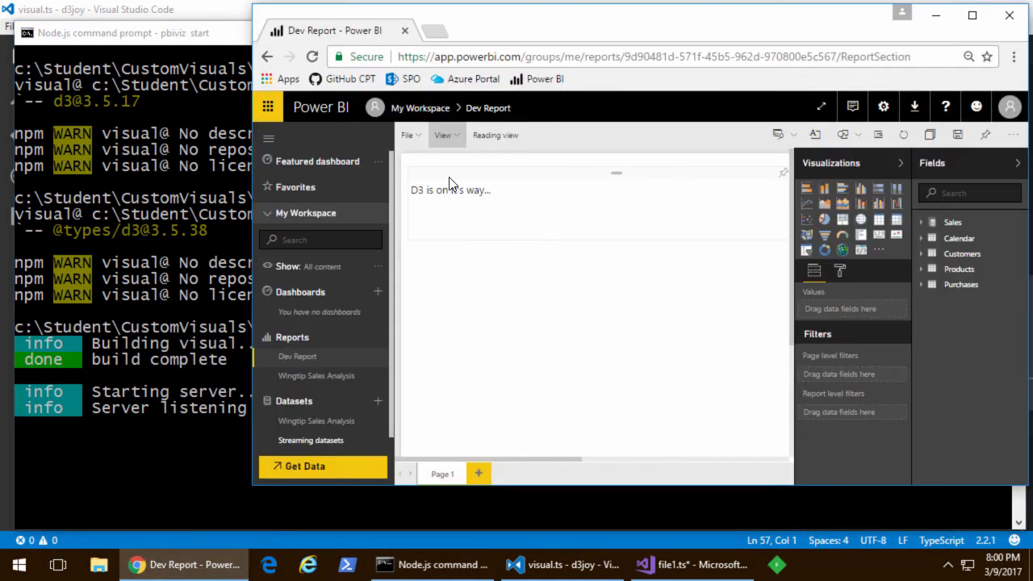